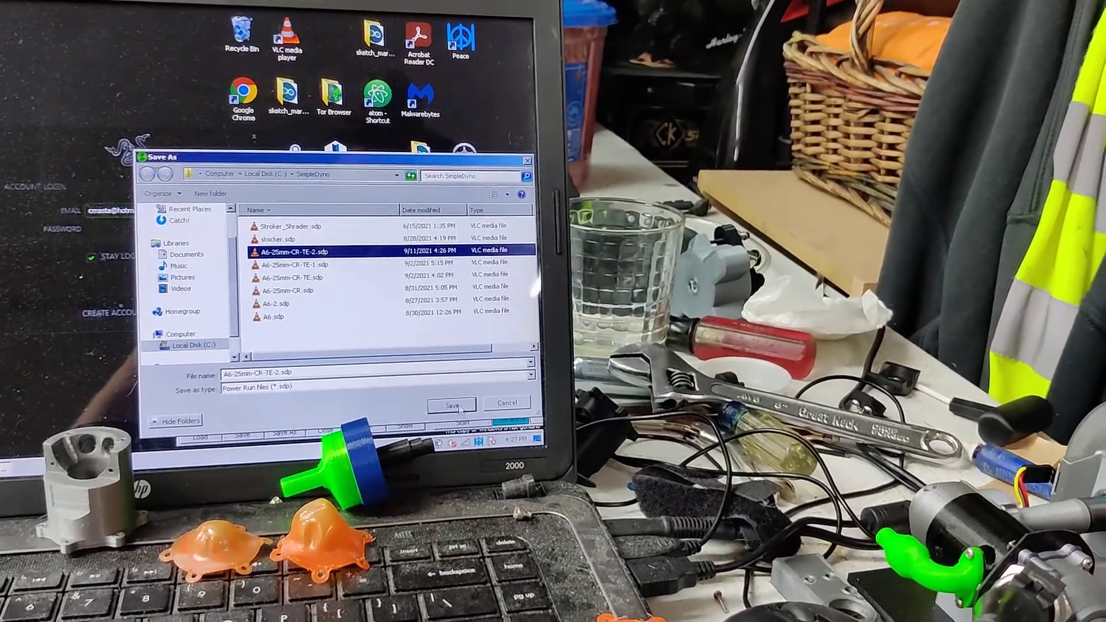
Save the run as A6-25mm-CR-TE-2.sdp and open its fitted RPM, torque and power curves.
click(453, 404)
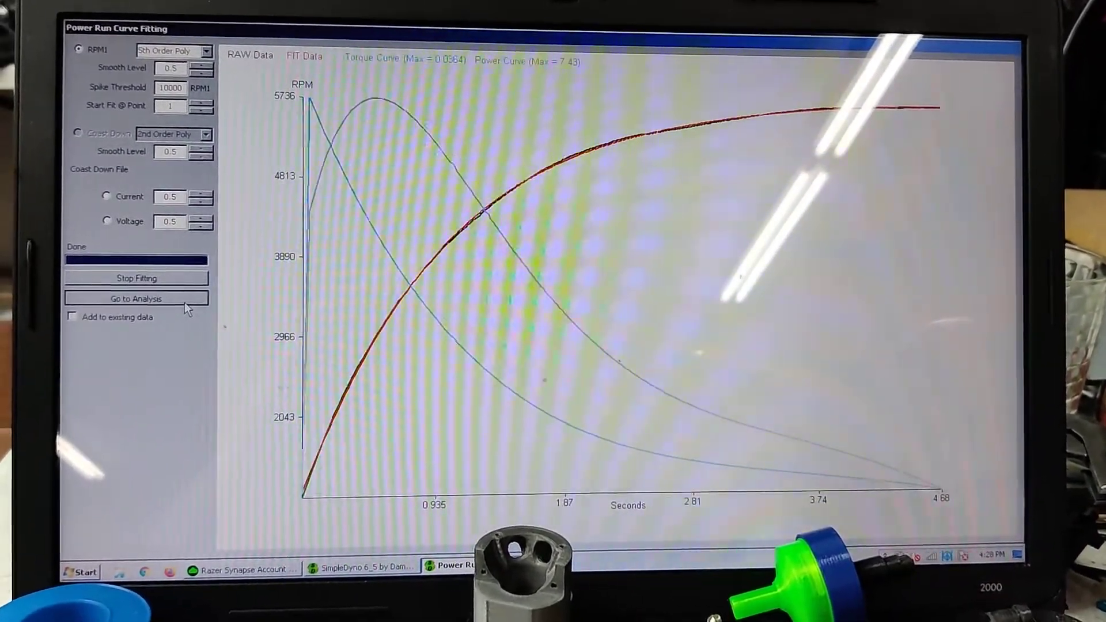
click(136, 299)
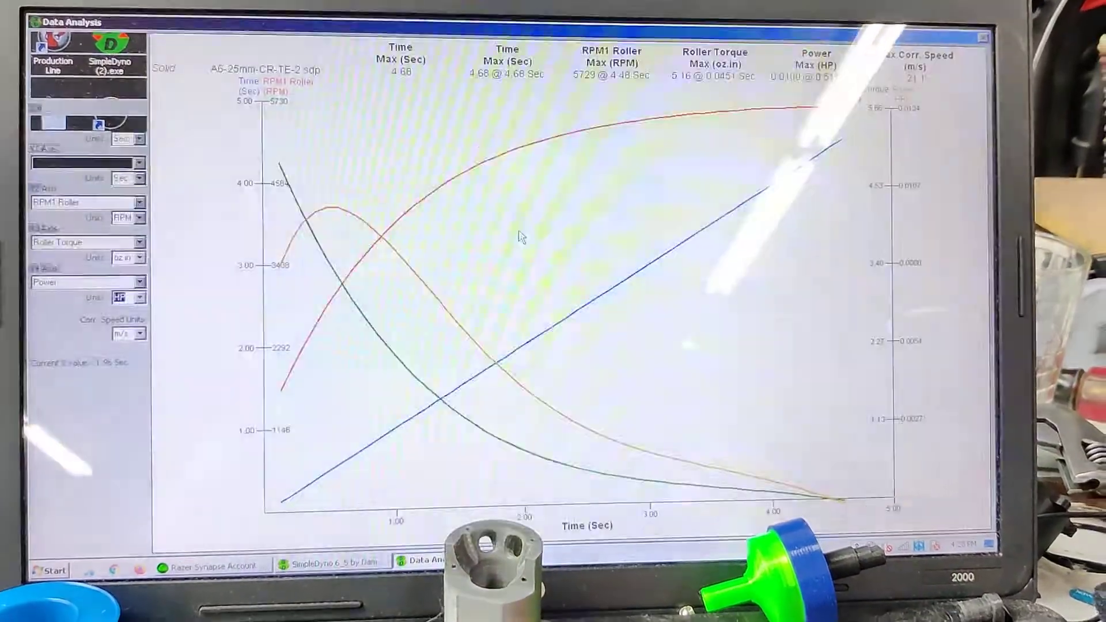